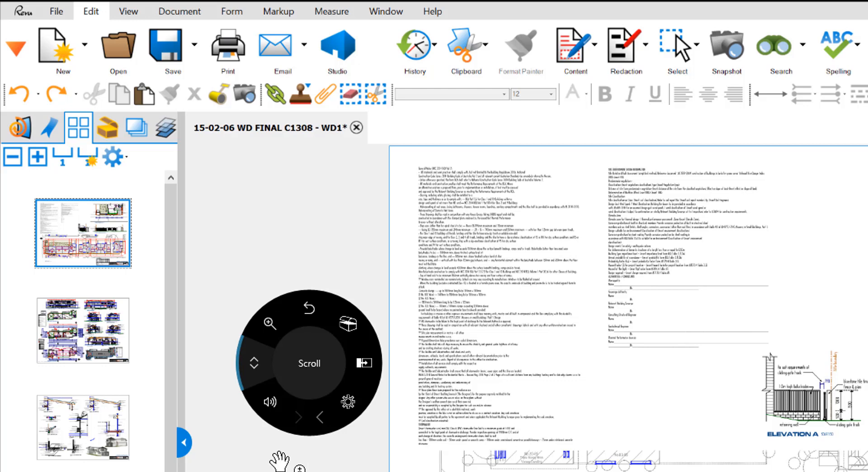
mouse_move(268, 401)
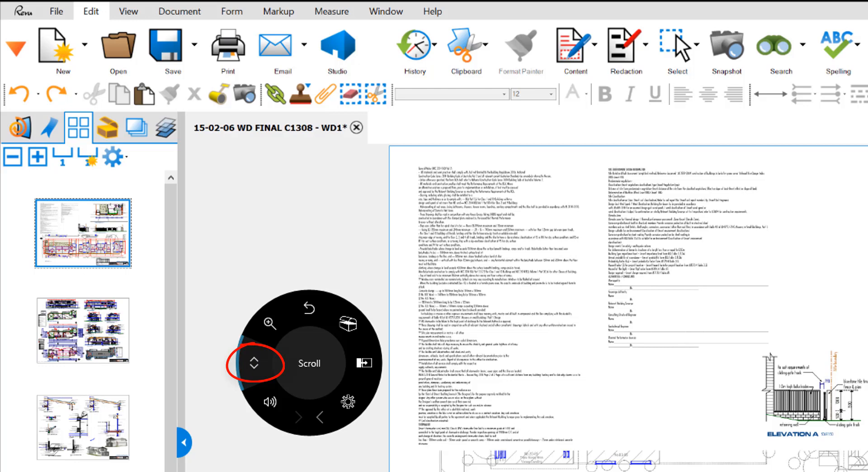
mouse_move(287, 379)
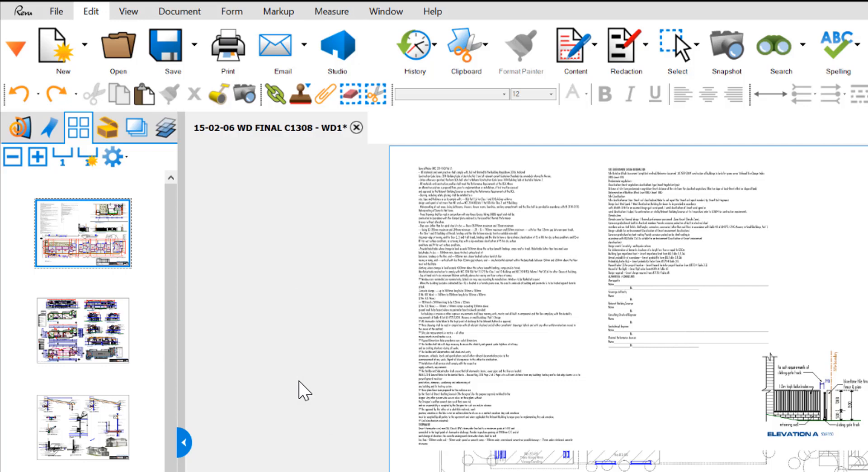
- Advance the drawing set from the first sheet to the second using the dial's Scroll function
left_click(82, 331)
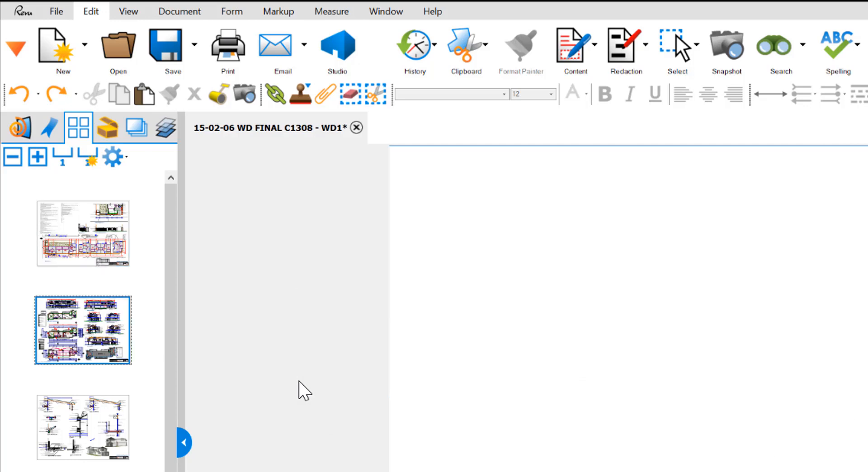
left_click(82, 427)
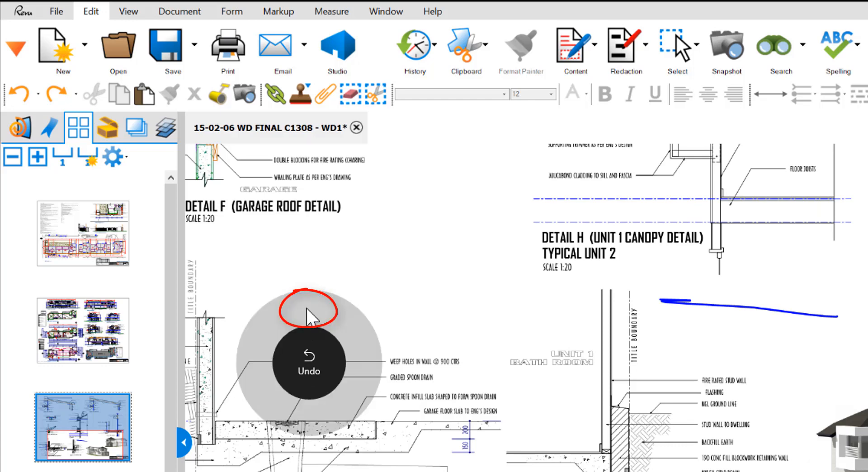
- Undo the blue pen stroke beside the canopy detail via the dial's Undo function
left_click(308, 363)
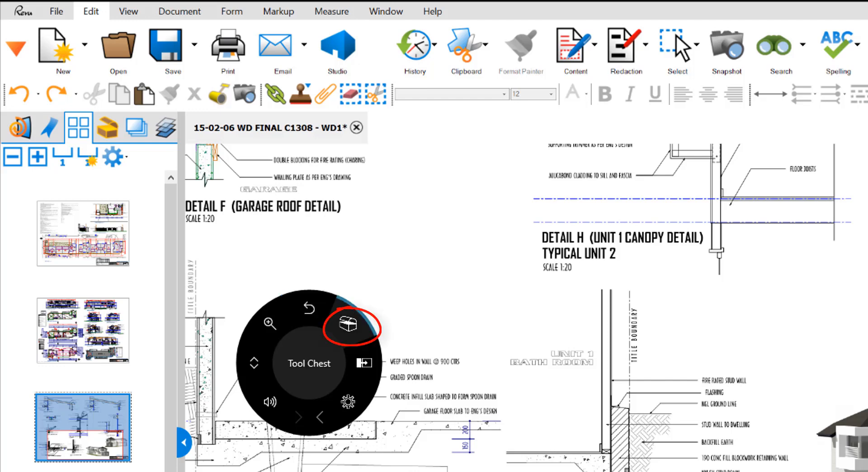
- Cycle through the My Tools palette from the yellow highlighter to the concentric-circles markup tool
left_click(349, 326)
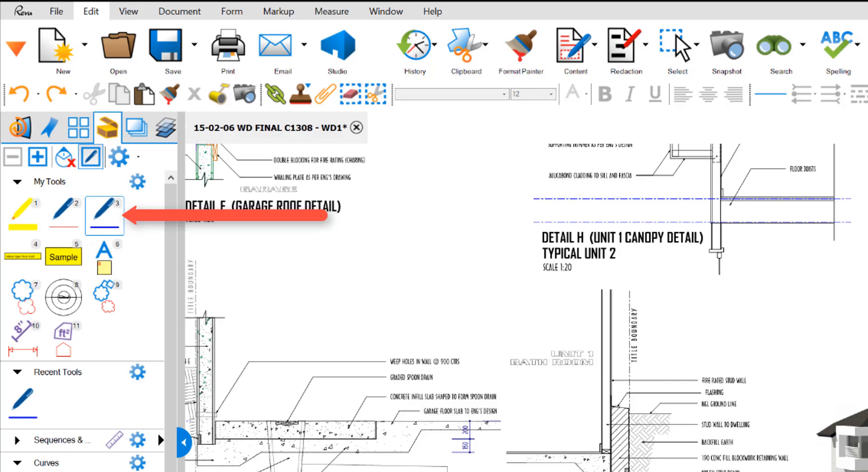
left_click(23, 216)
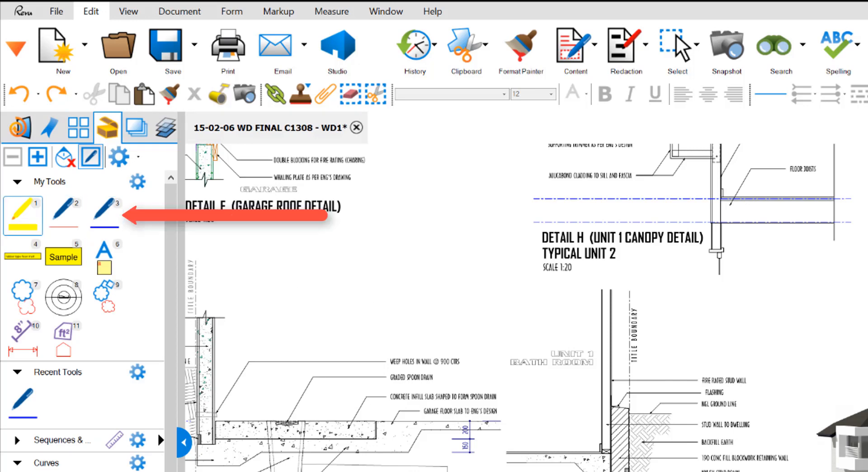
left_click(105, 256)
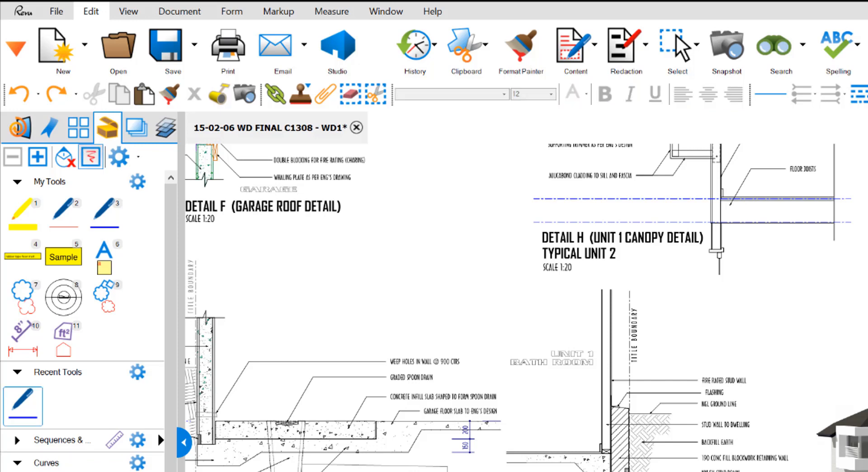
left_click(64, 256)
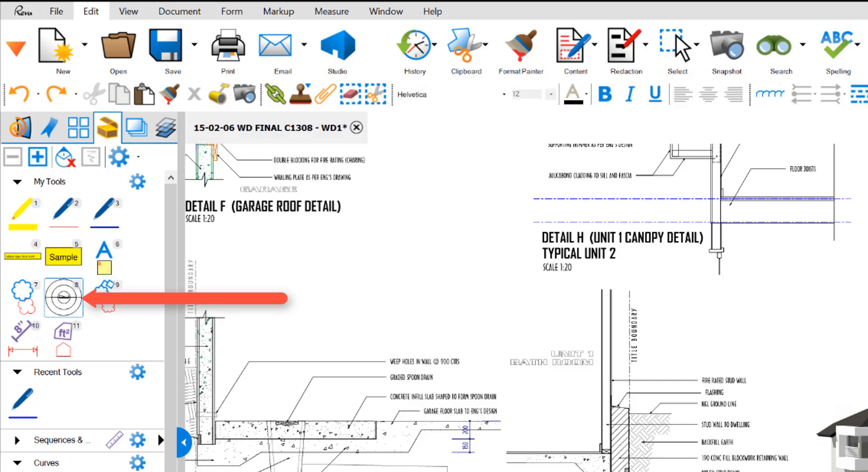
left_click(64, 298)
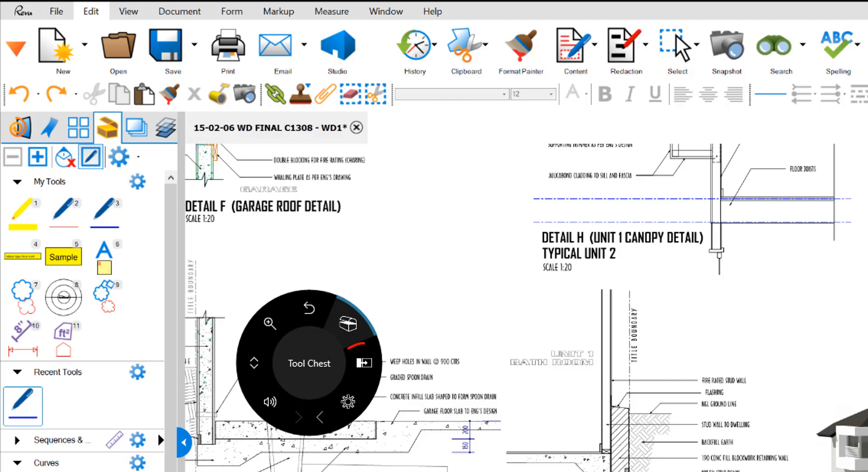
mouse_move(361, 363)
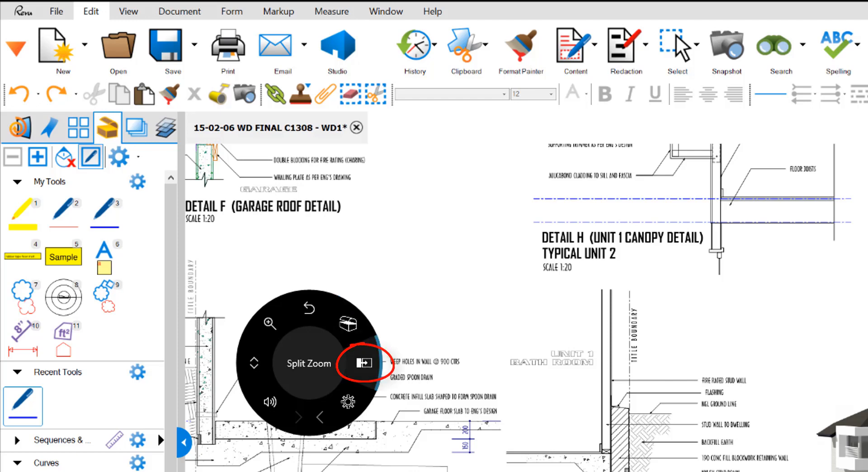
- Split the drawing into two side-by-side panes showing the garage roof detail sheet
left_click(363, 364)
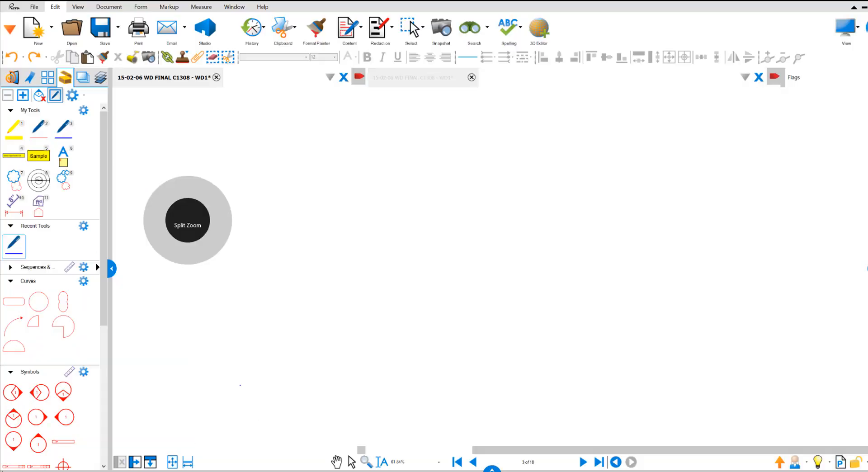
left_click(188, 222)
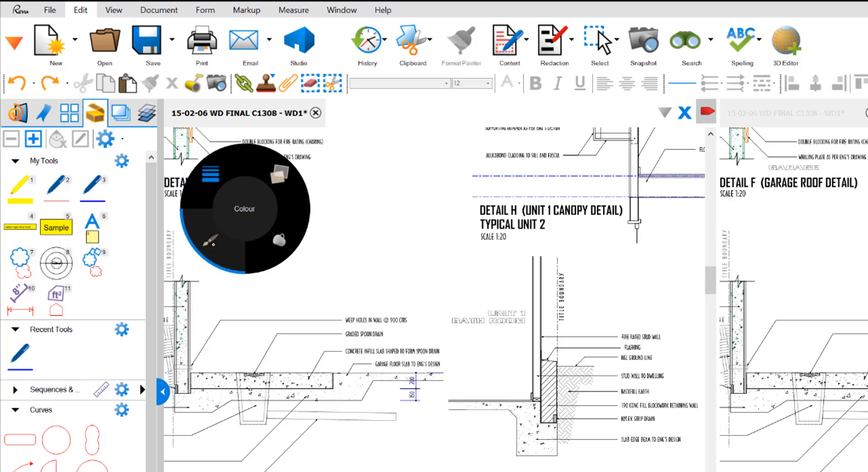
left_click(242, 209)
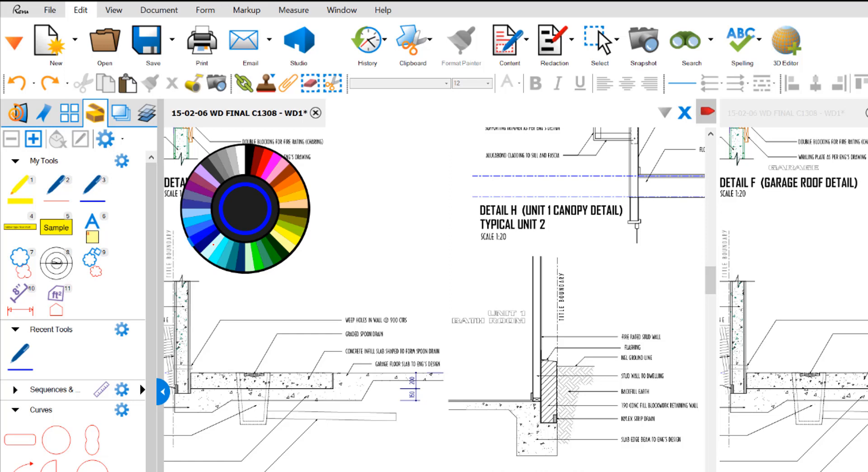
left_click(239, 209)
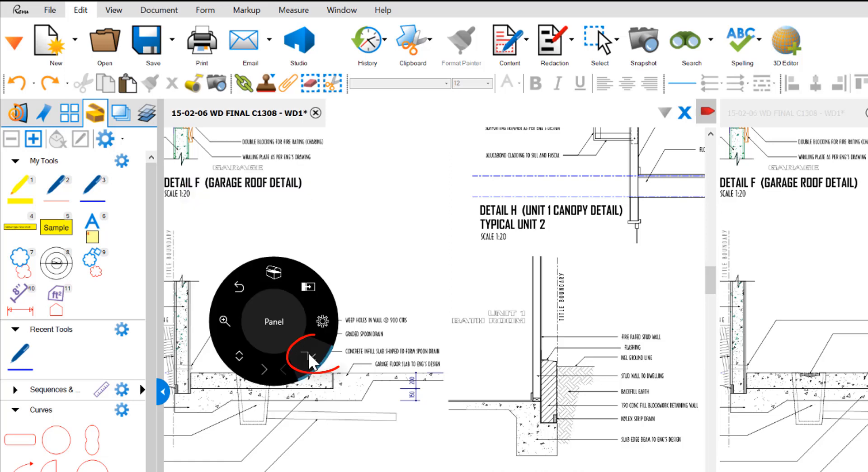
mouse_move(313, 360)
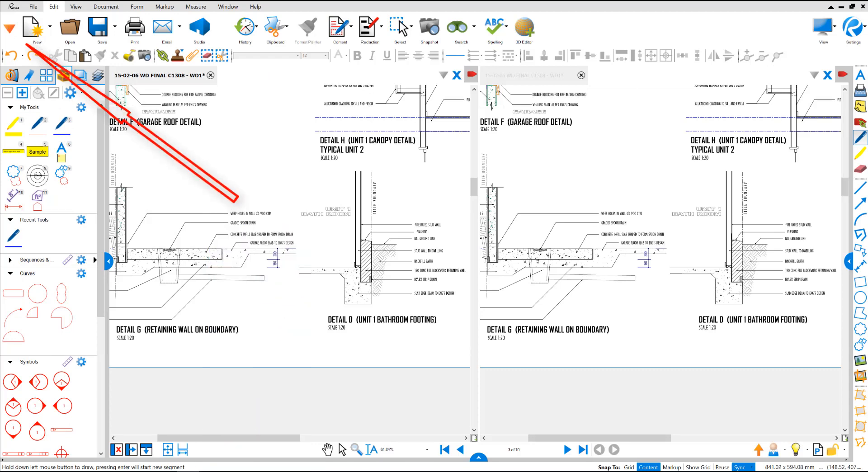
- Show the side-panel list (Bookmarks, Forms, Layers, Thumbnails) over the split view
left_click(9, 28)
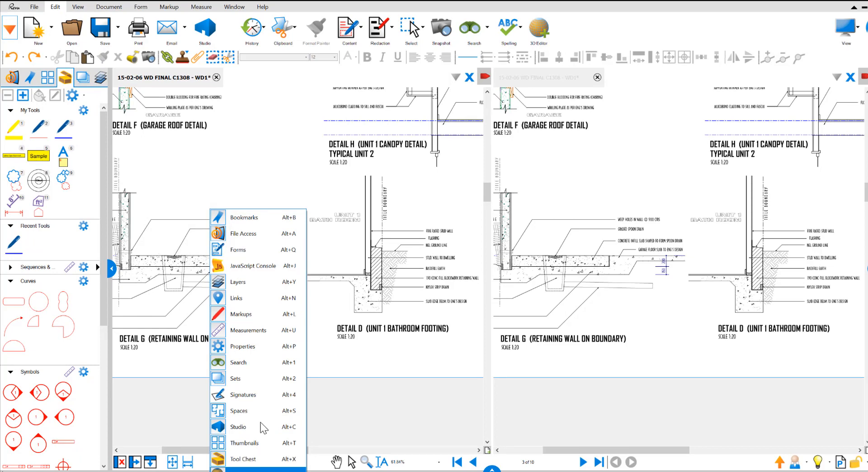
mouse_move(255, 249)
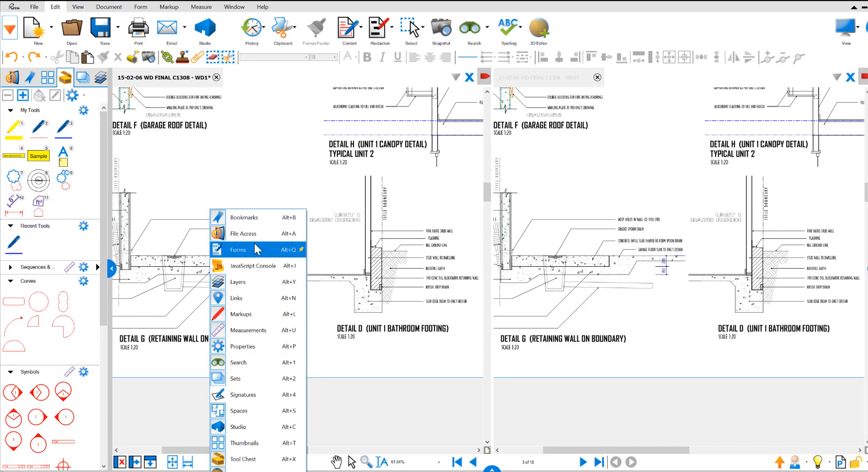